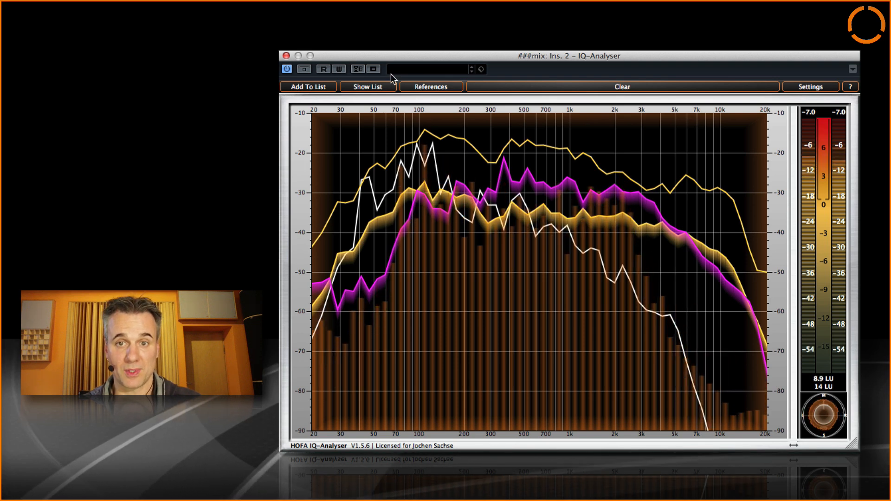
Step: Show the reference list with saved curves bumm.wav, PopRock, Classical and MetalNu
left_click(368, 86)
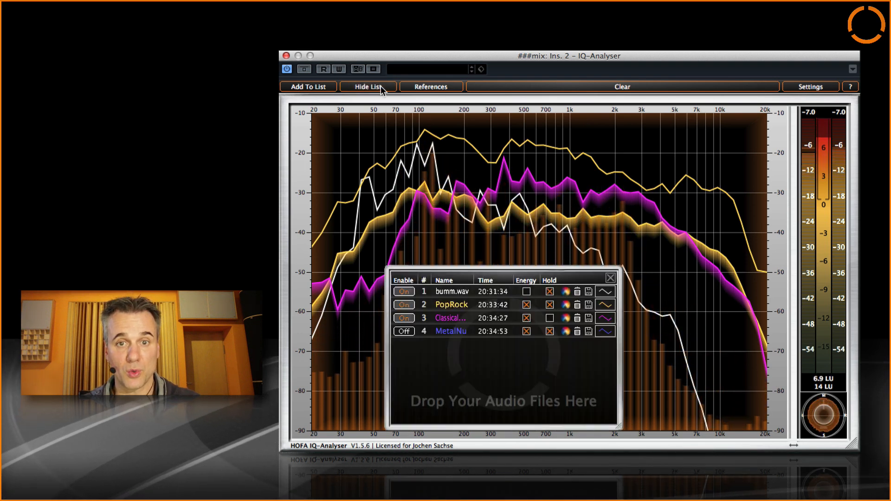